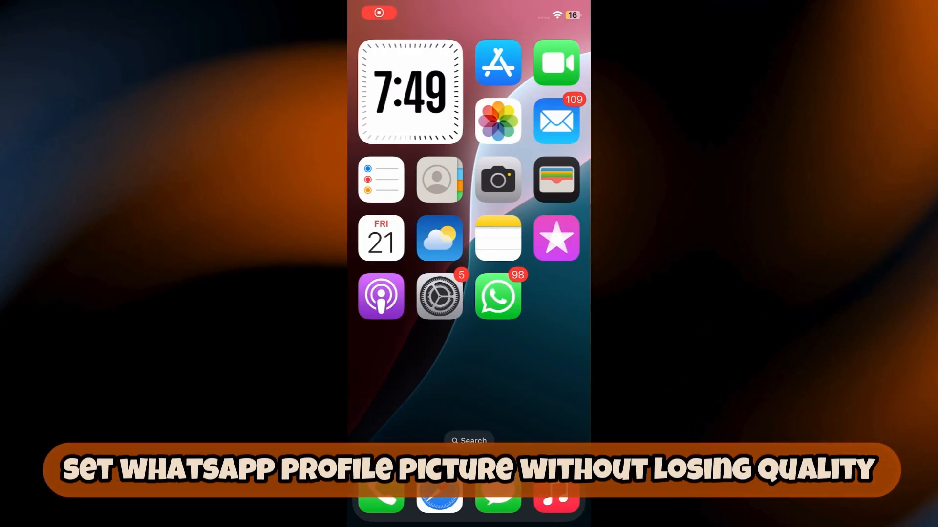
Step: Launch WhatsApp from the Home Screen to reach the Chats list
click(497, 297)
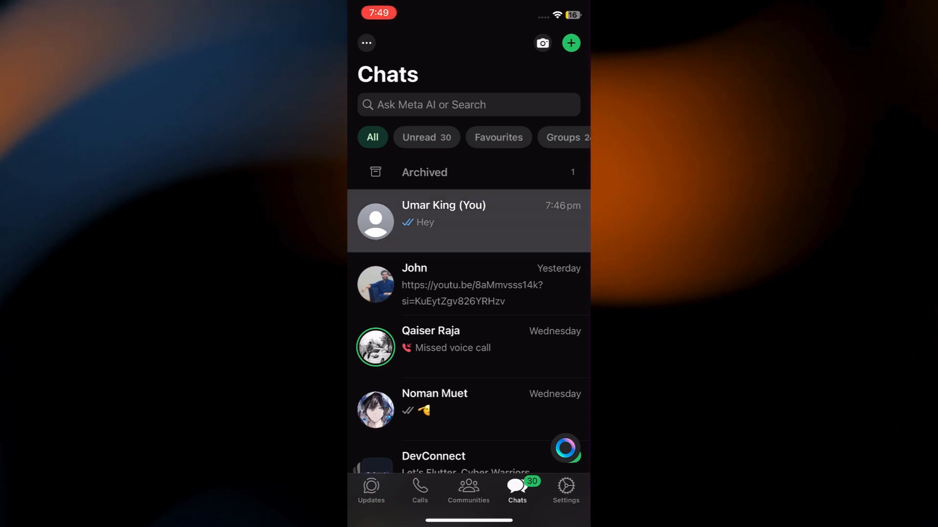
Step: Send the kitten photo from the Pinterest album to the 'You' chat in HD quality
click(442, 220)
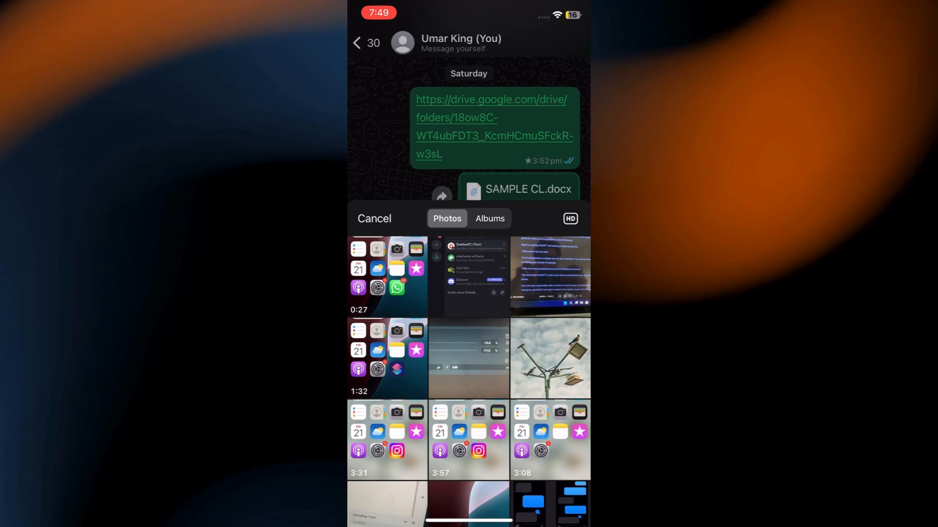
click(490, 218)
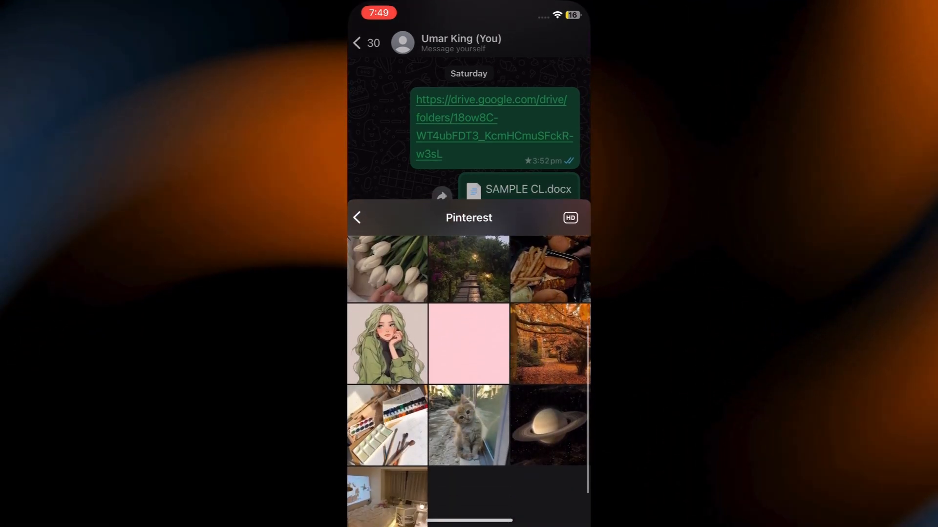
click(468, 424)
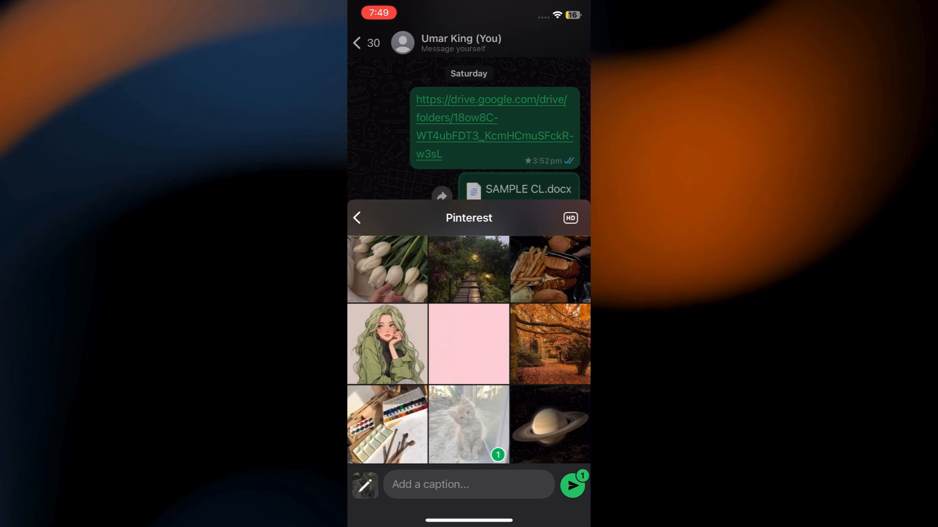
click(568, 218)
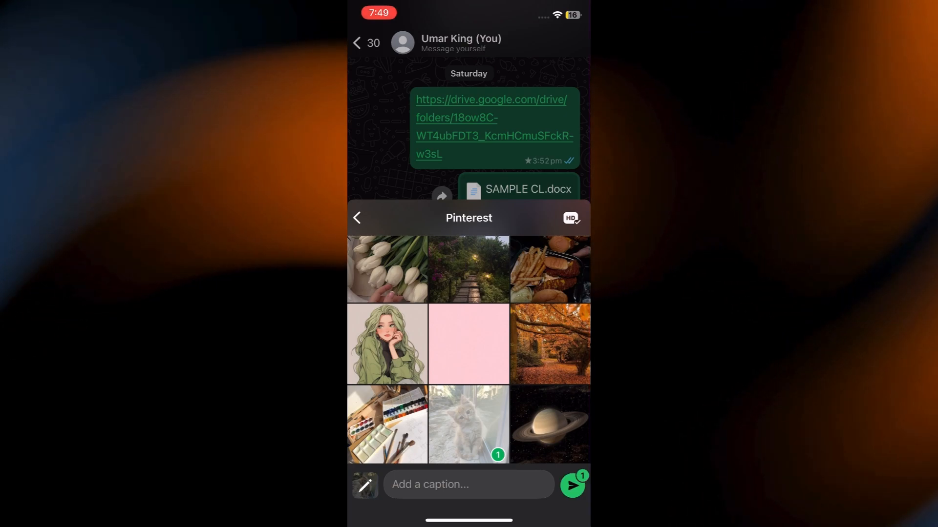
click(572, 485)
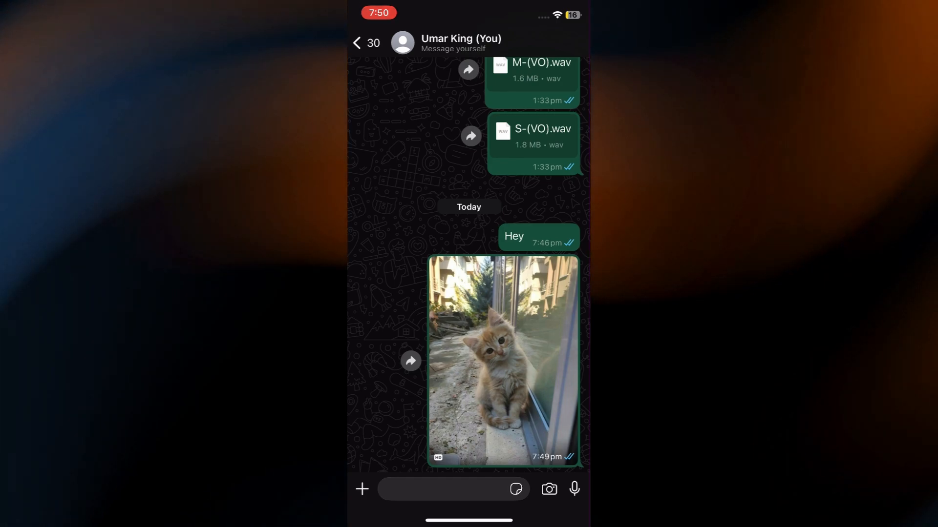
Step: Save the sent HD kitten photo to the phone and return to the Chats list
click(502, 358)
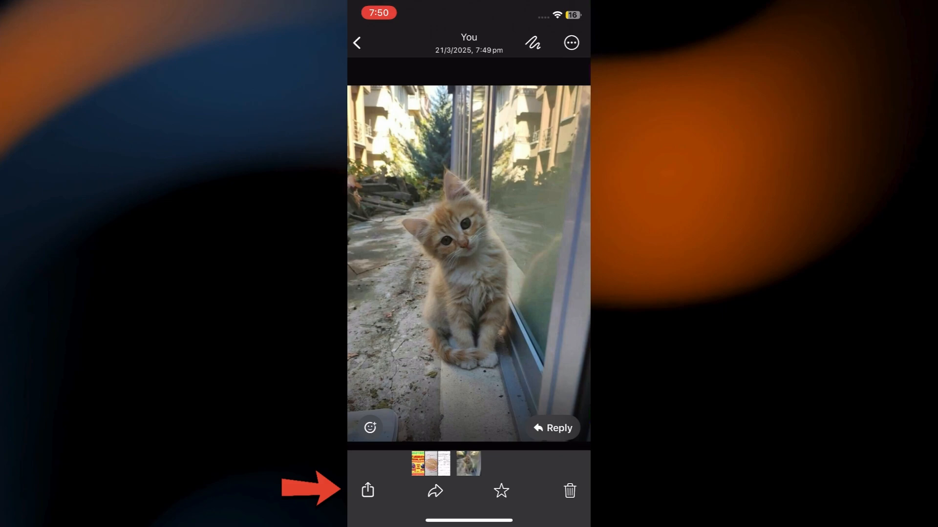
click(367, 490)
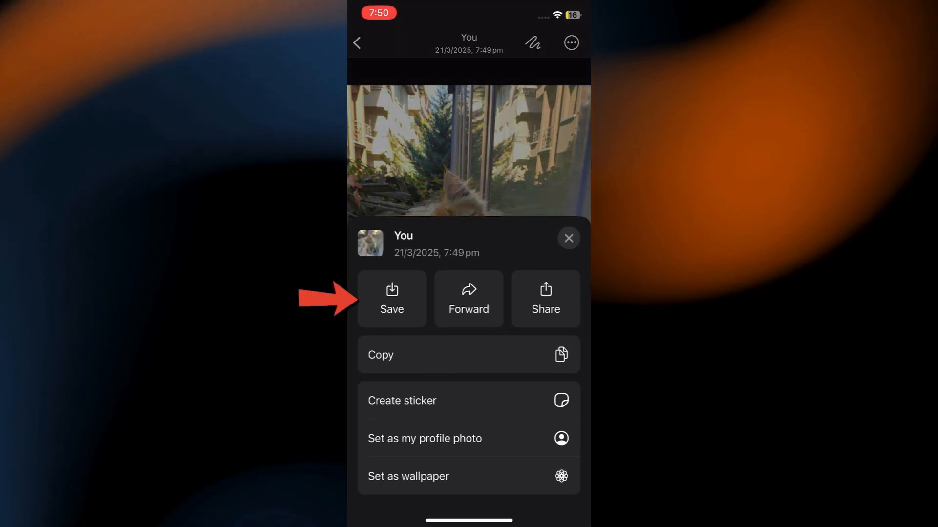
click(567, 238)
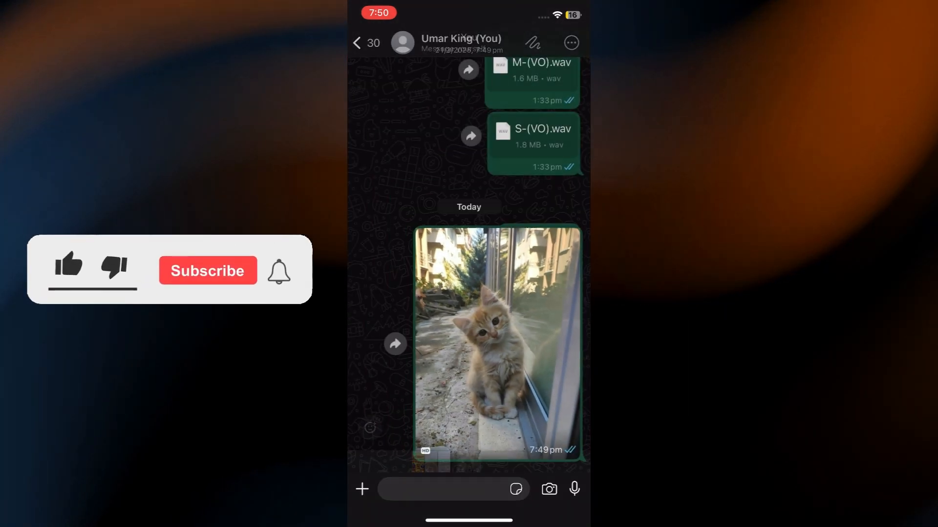
click(357, 42)
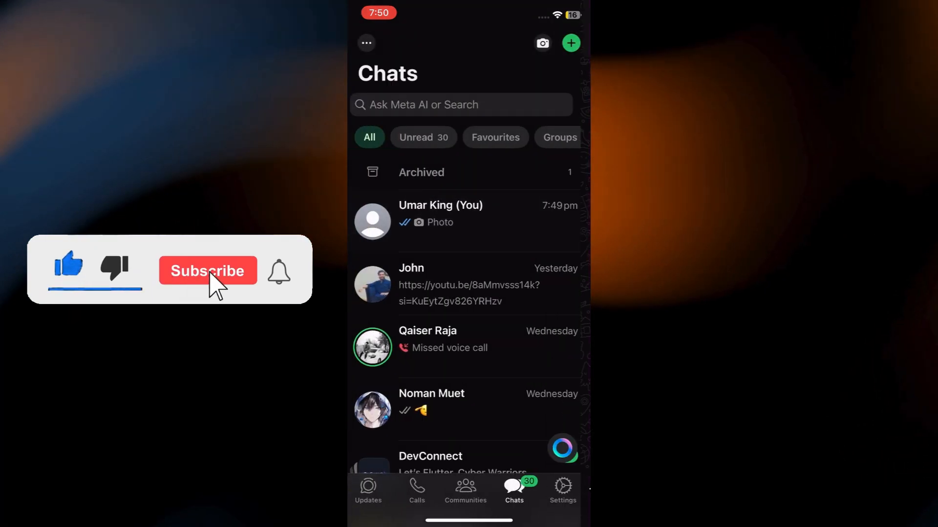
Step: Reach the edit-profile screen via Settings and start adding a profile photo
click(207, 271)
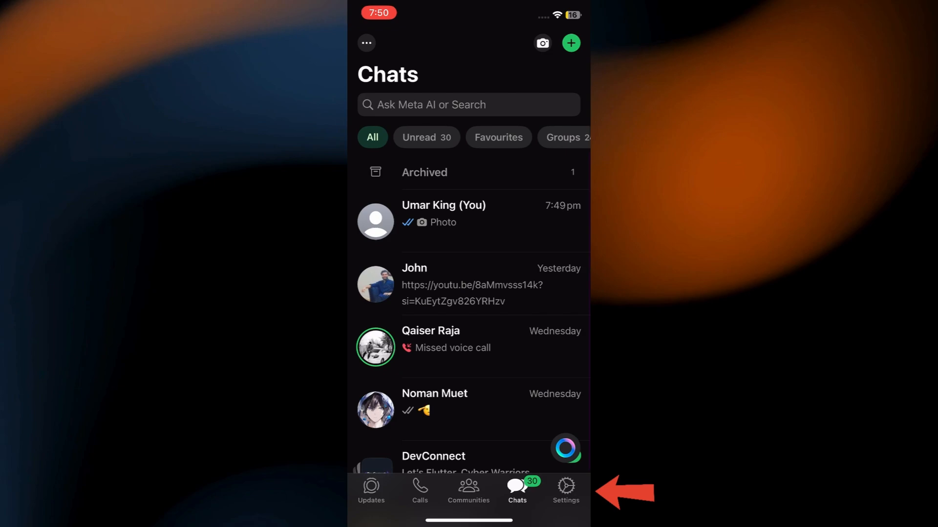
click(565, 490)
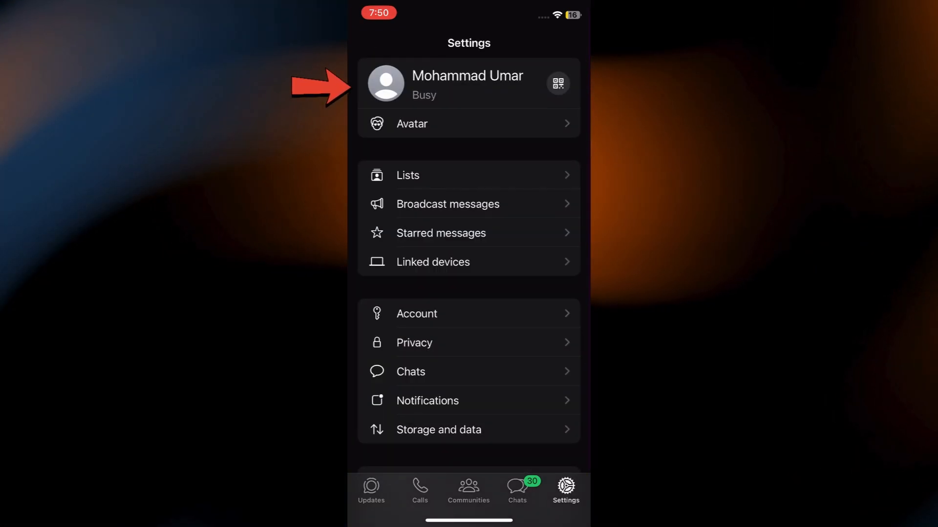
click(468, 83)
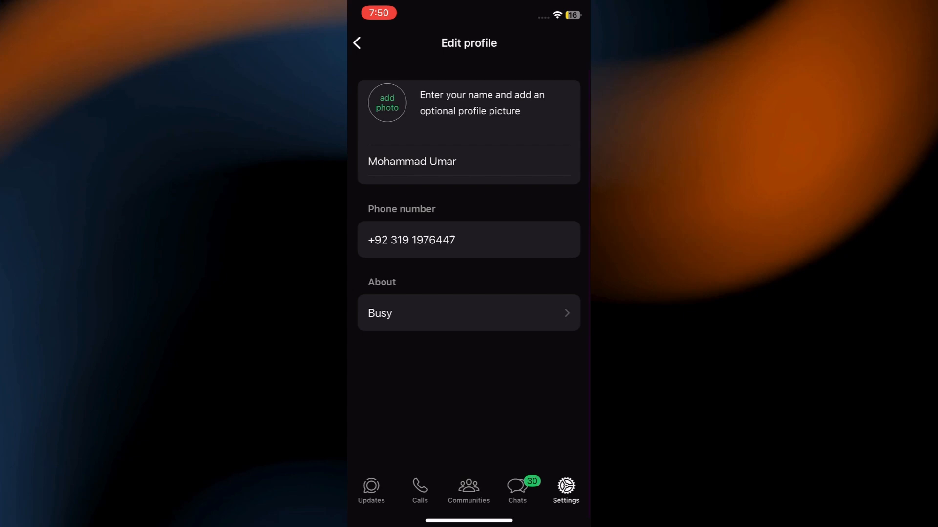
click(387, 103)
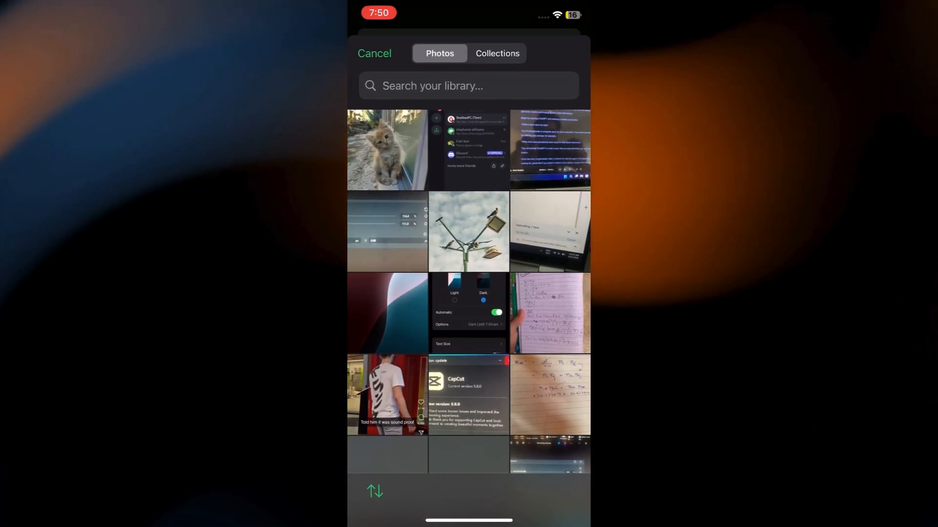
Step: Pick the kitten photo from the library and confirm its crop as the profile picture
click(387, 150)
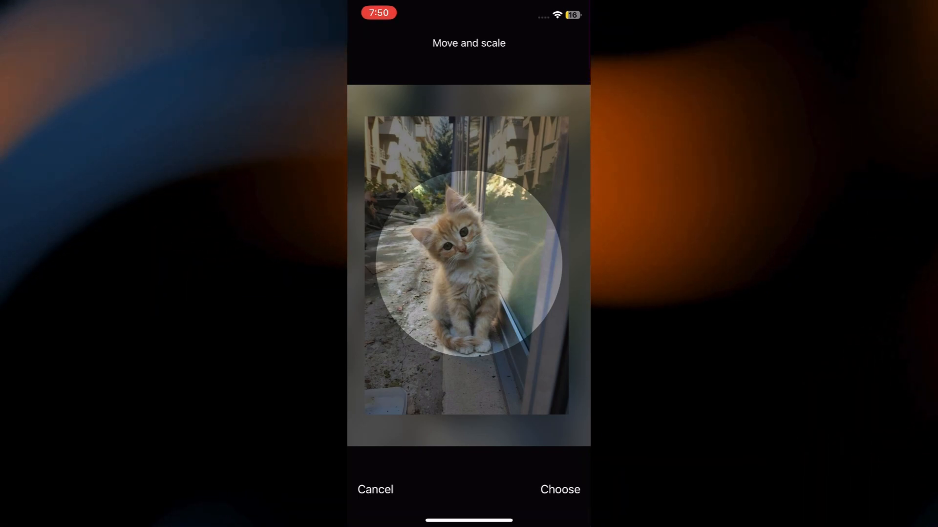
click(559, 489)
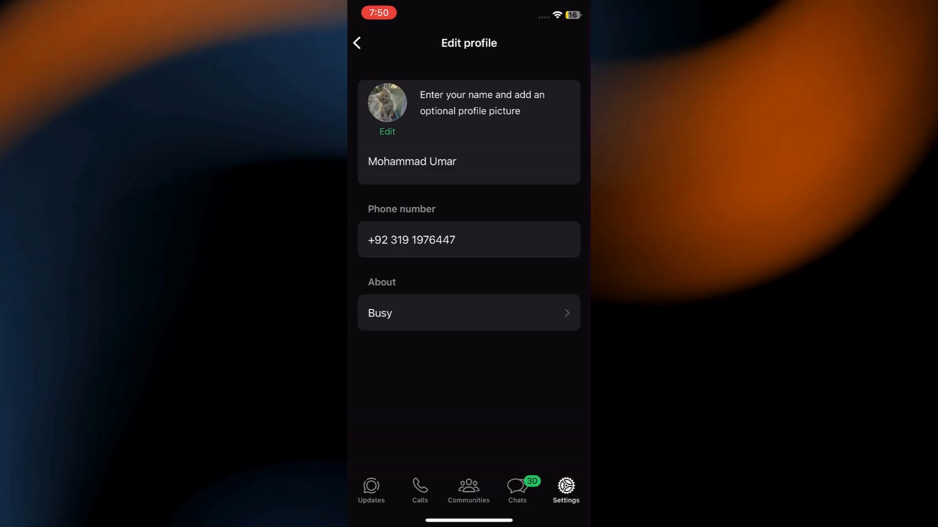
click(386, 101)
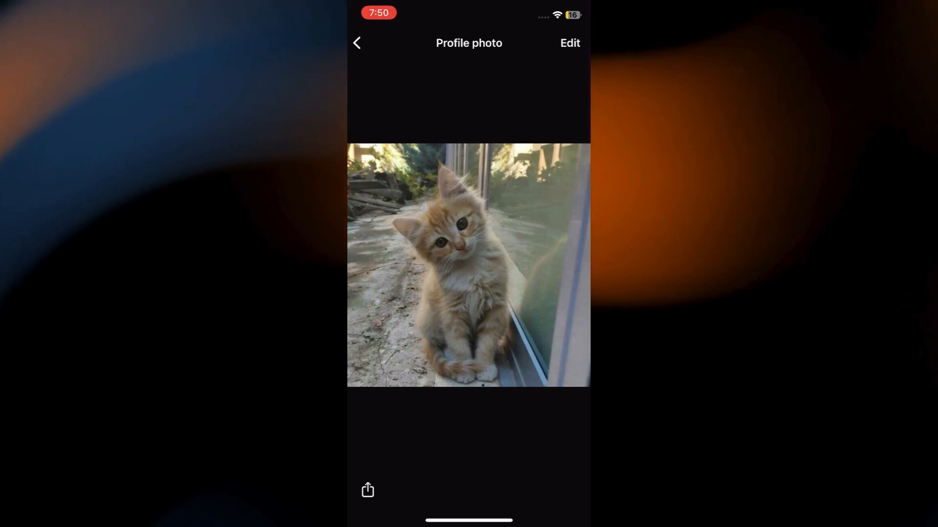
click(357, 42)
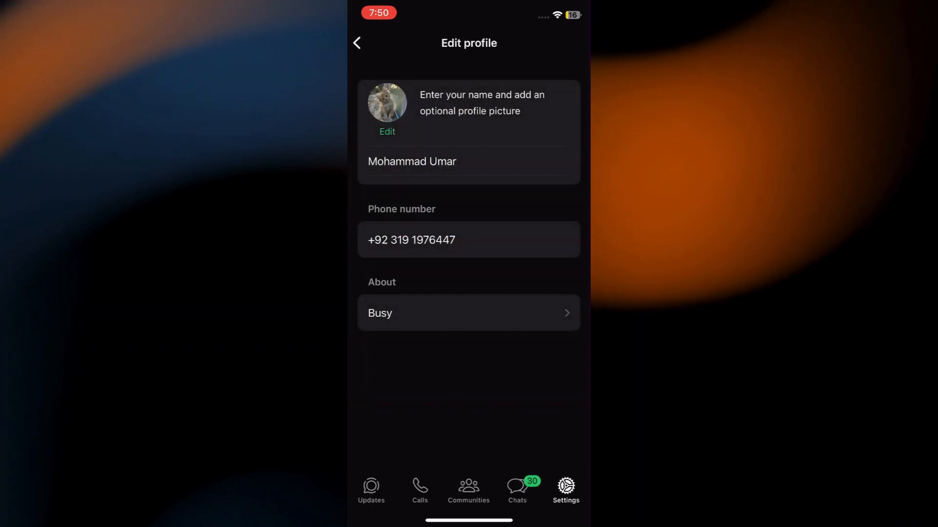